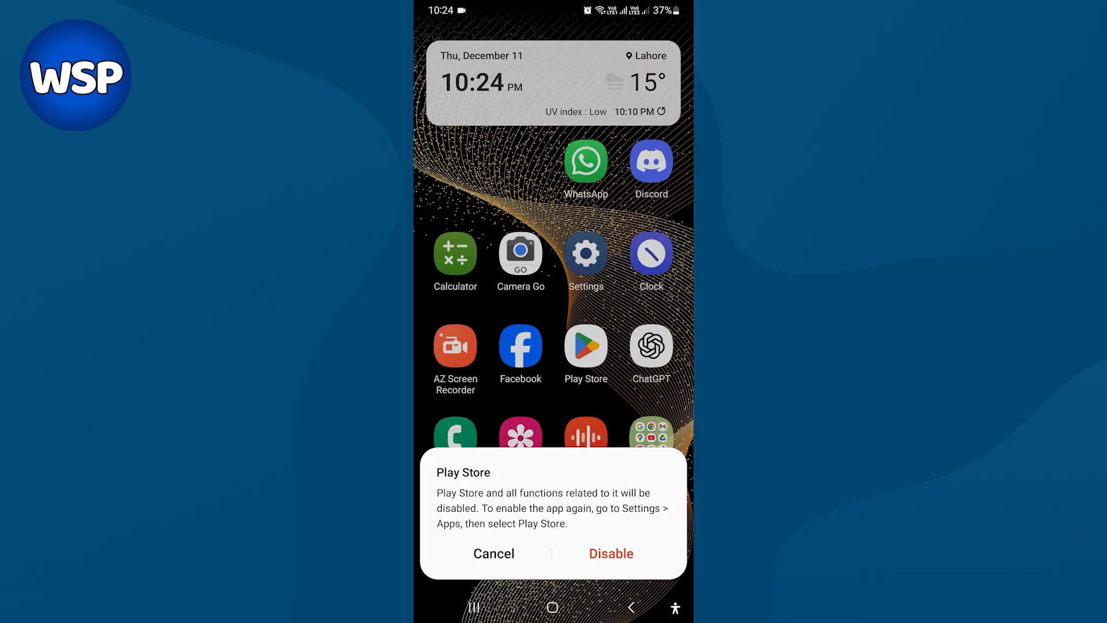
Confirm the Disable prompt so the Play Store icon disappears from the home page.
left_click(609, 553)
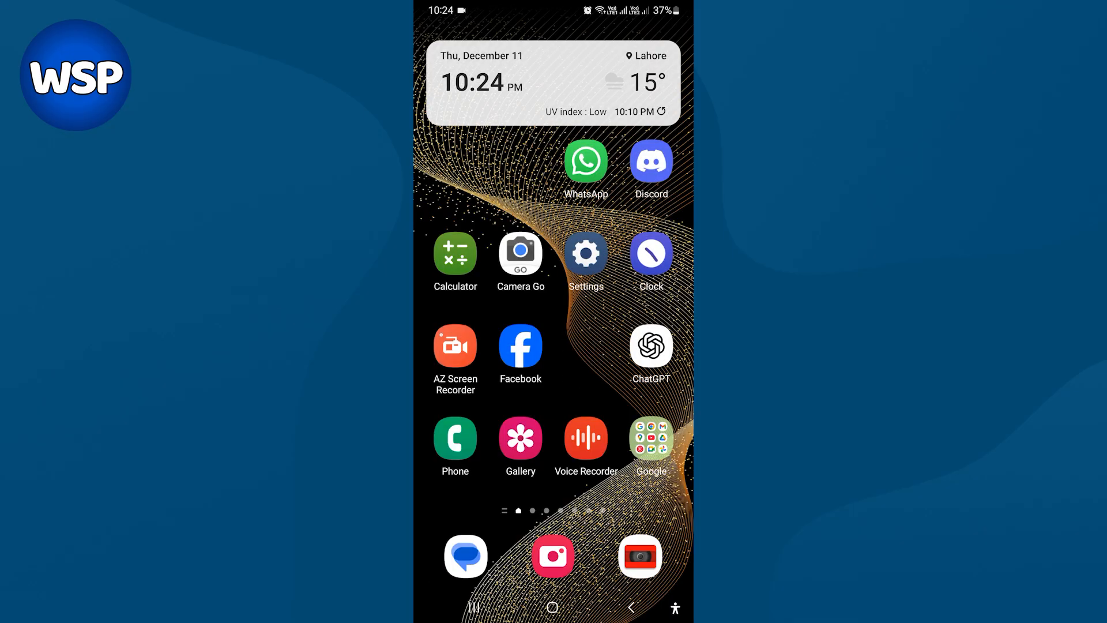
In Settings > Apps, find Google Play Store and enable it again.
left_click(586, 253)
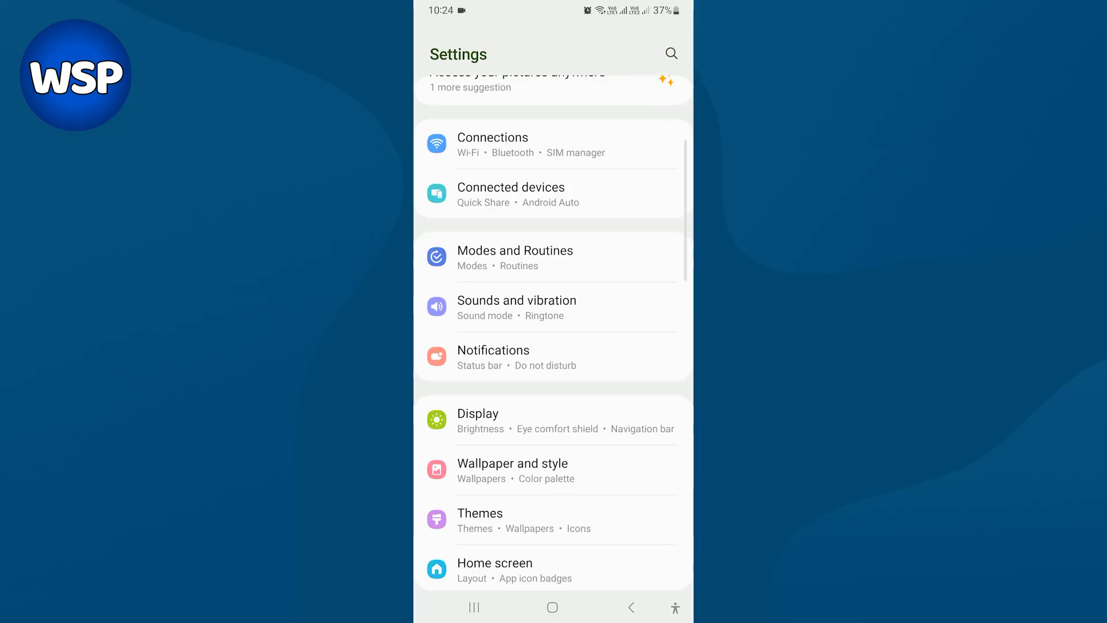
scroll("down", 3)
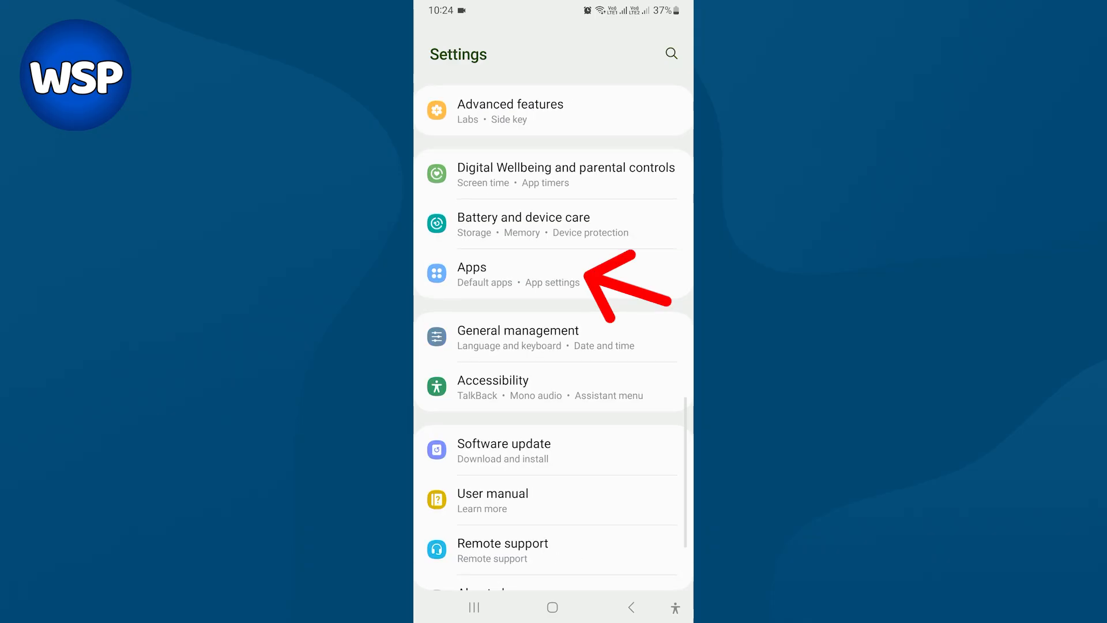
left_click(472, 274)
type("google play")
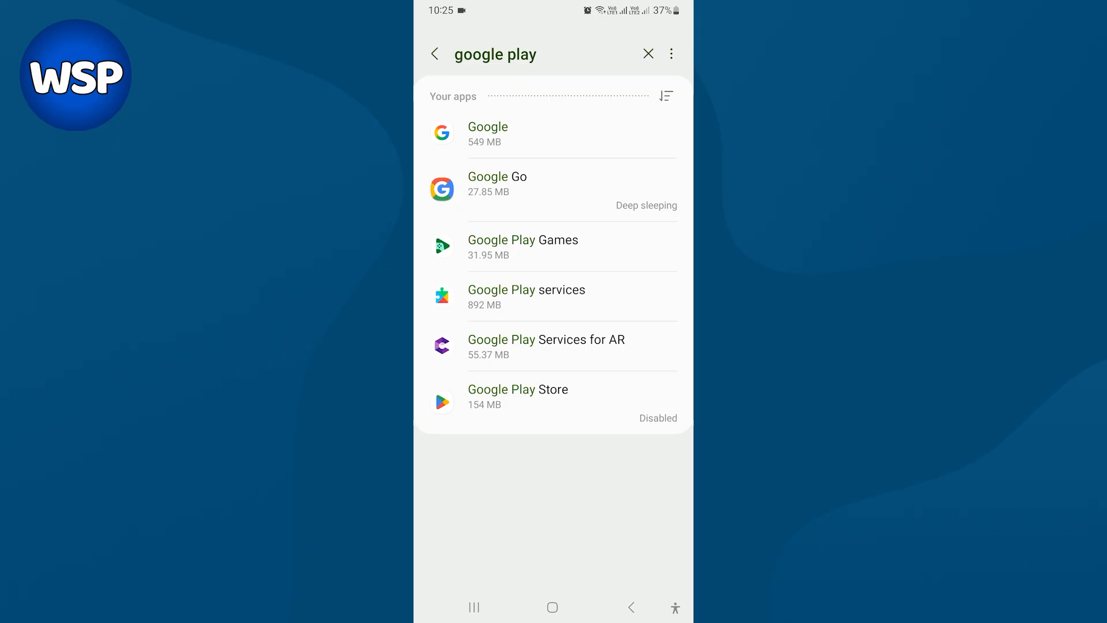
left_click(518, 396)
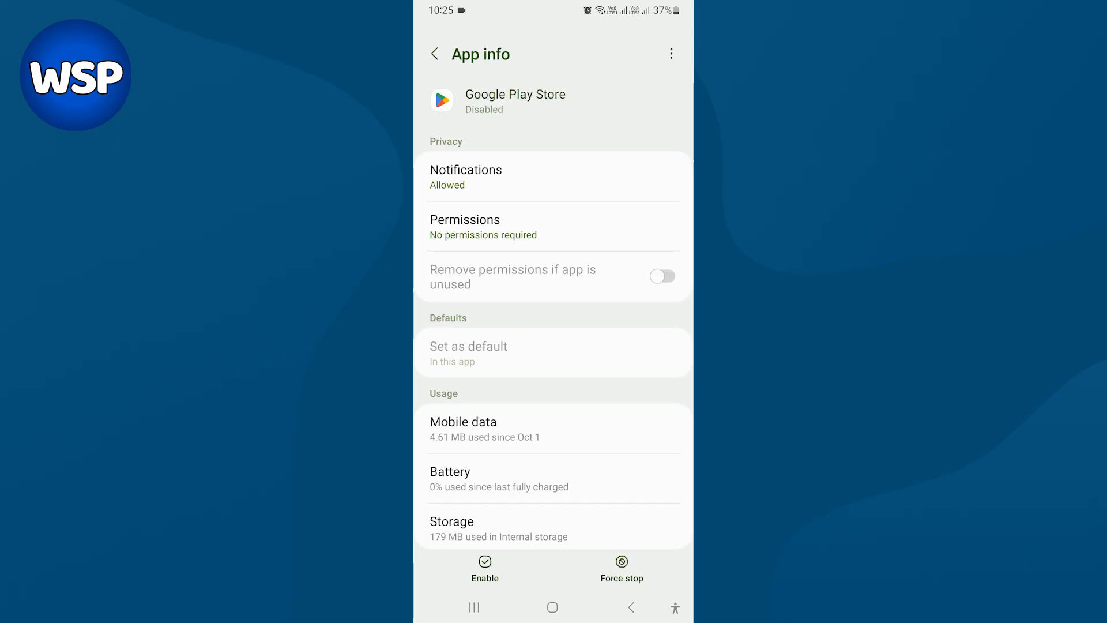
left_click(486, 569)
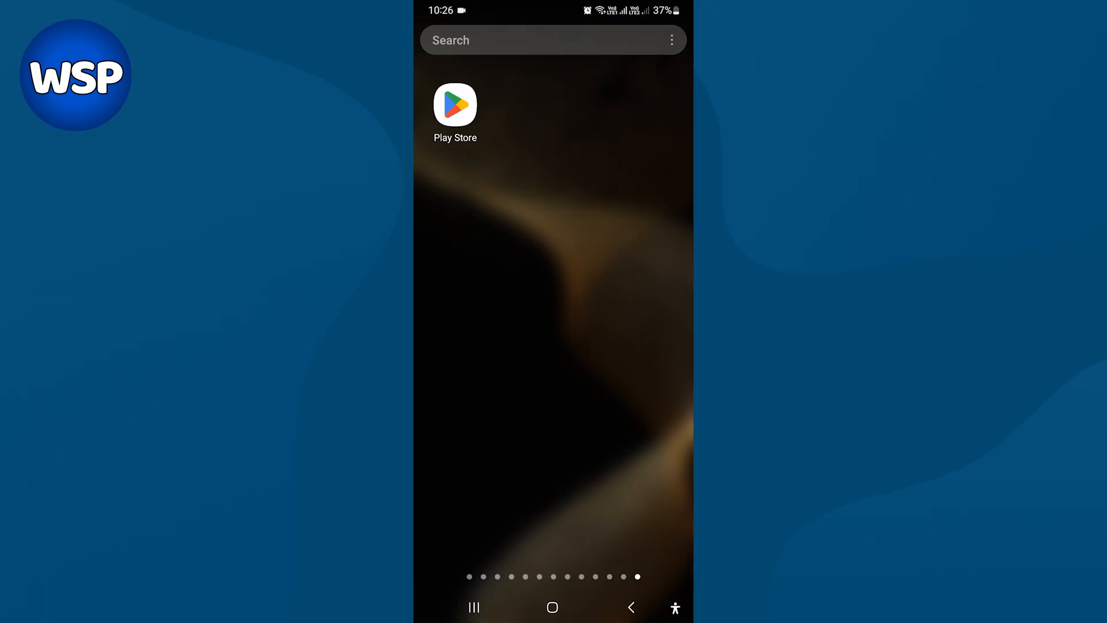
Drag the Play Store icon from the app drawer onto the main home page.
left_click_drag(456, 105, 477, 173)
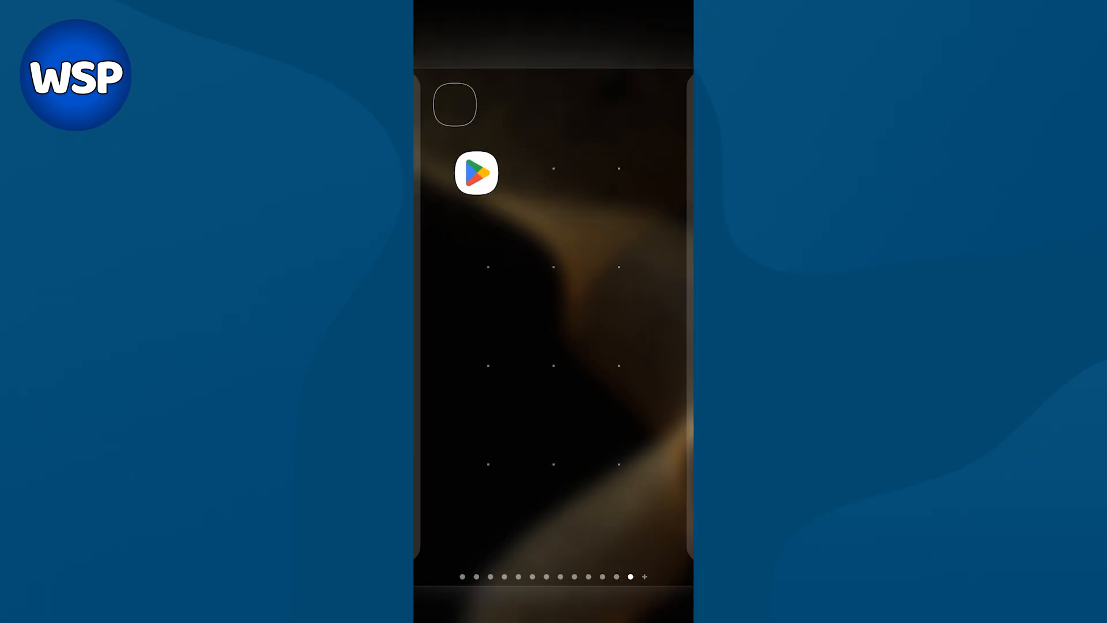
left_click_drag(476, 173, 433, 361)
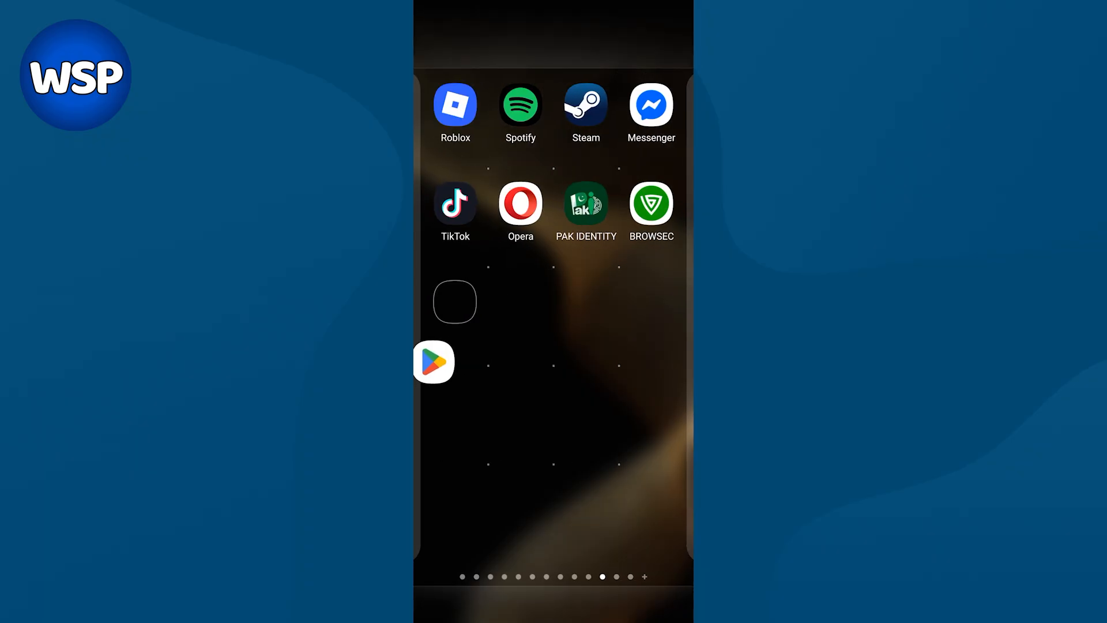
left_click_drag(432, 361, 455, 302)
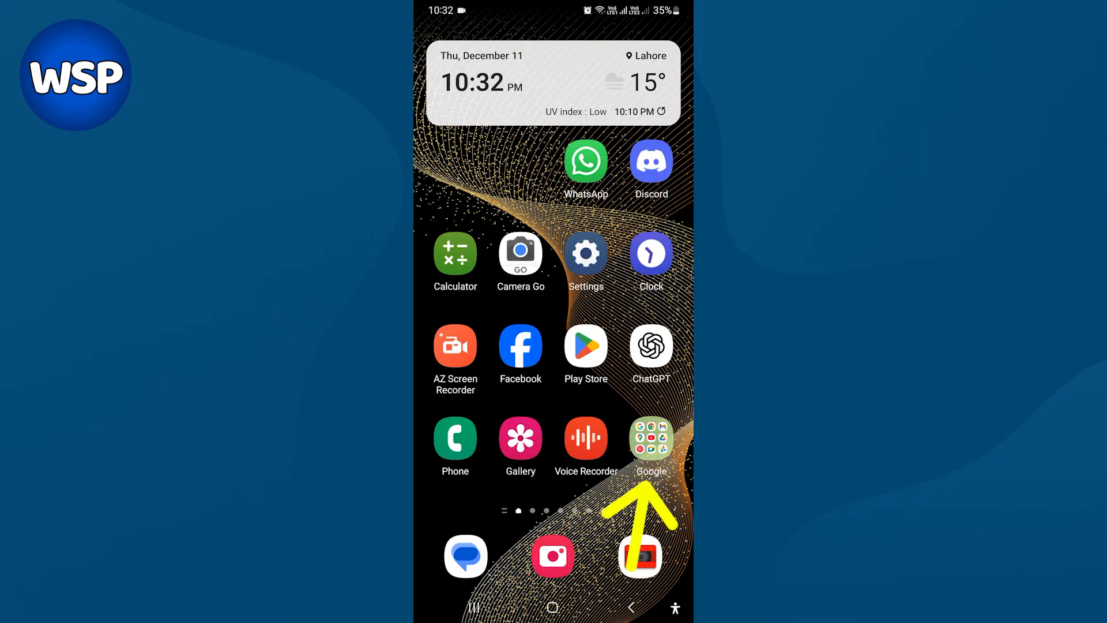
Search Google for apkmirror and open the APKMirror website.
left_click(650, 438)
type("apkmirror")
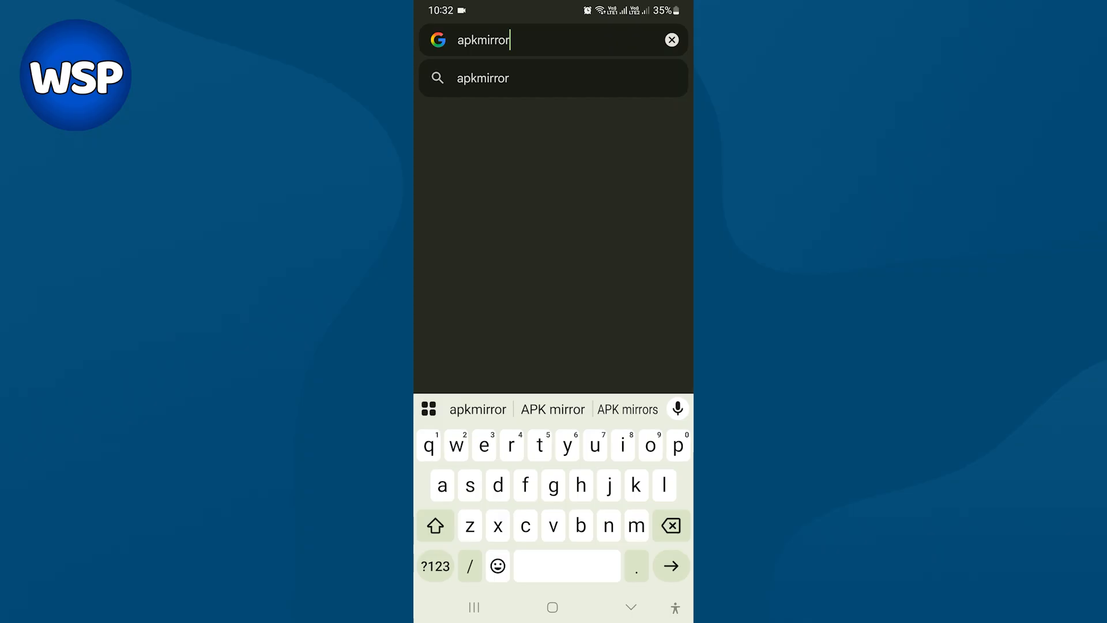
left_click(483, 78)
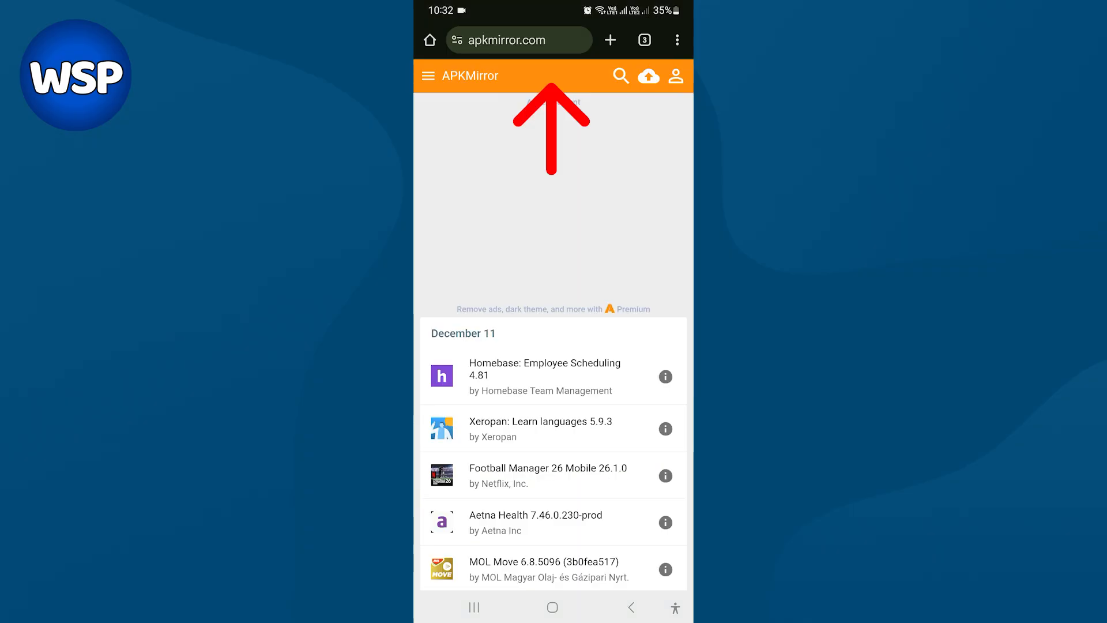
Search APKMirror for 'Google play store' and browse the listed APK versions.
left_click(619, 76)
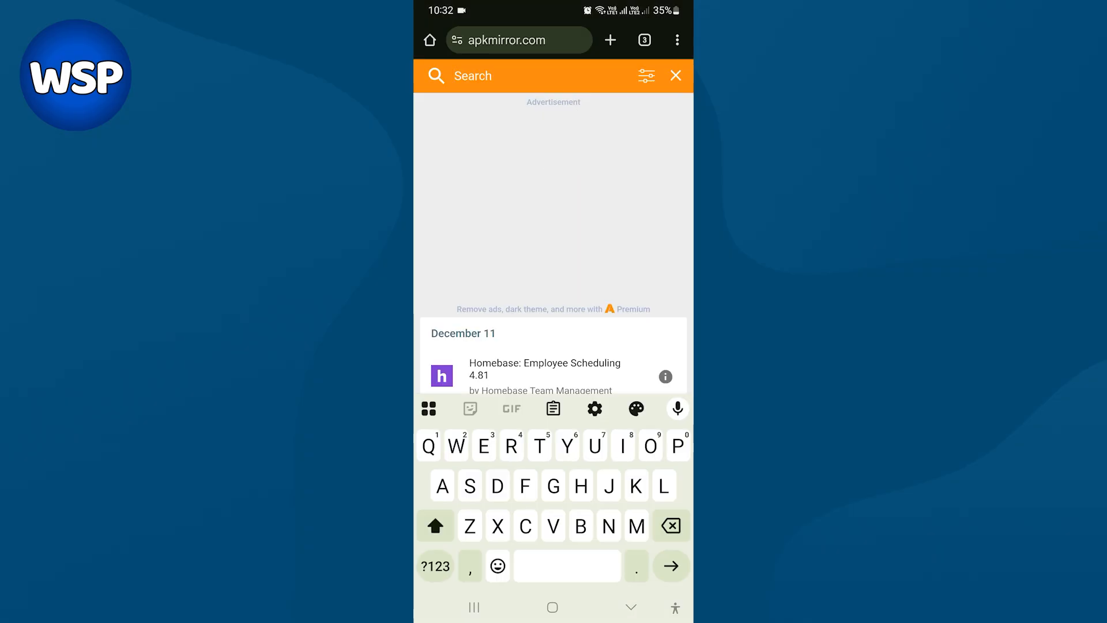
type("Googl")
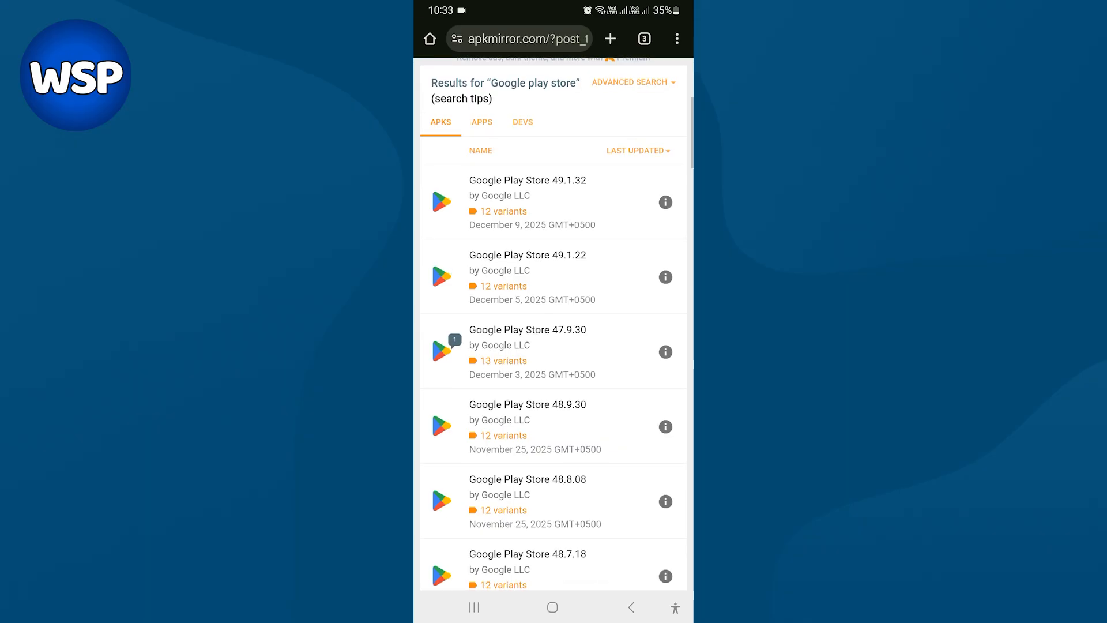
scroll("down", 3)
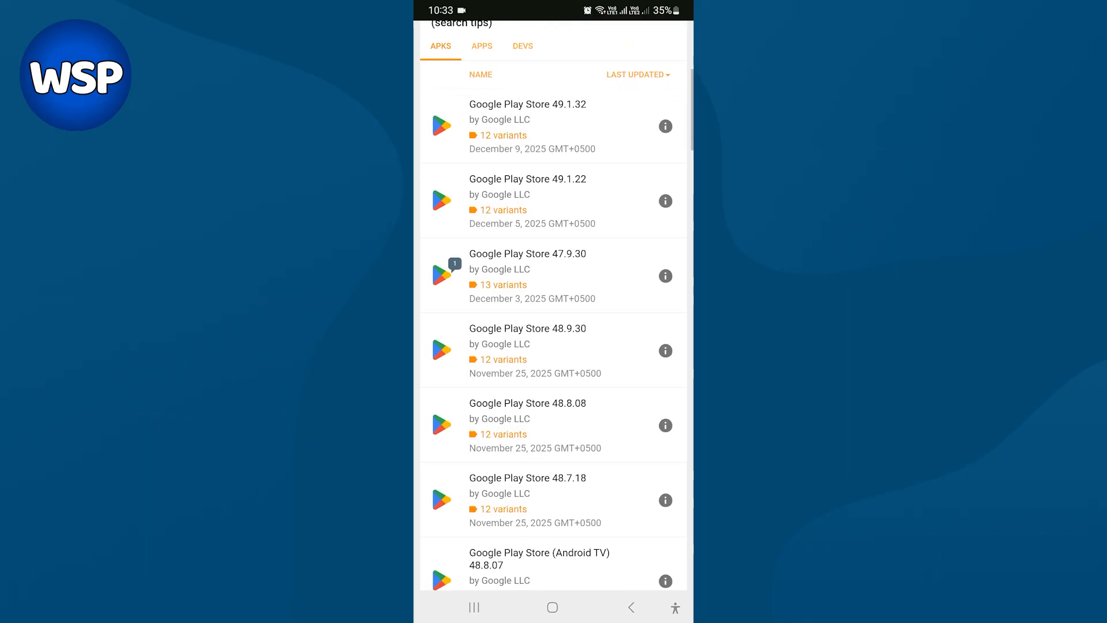